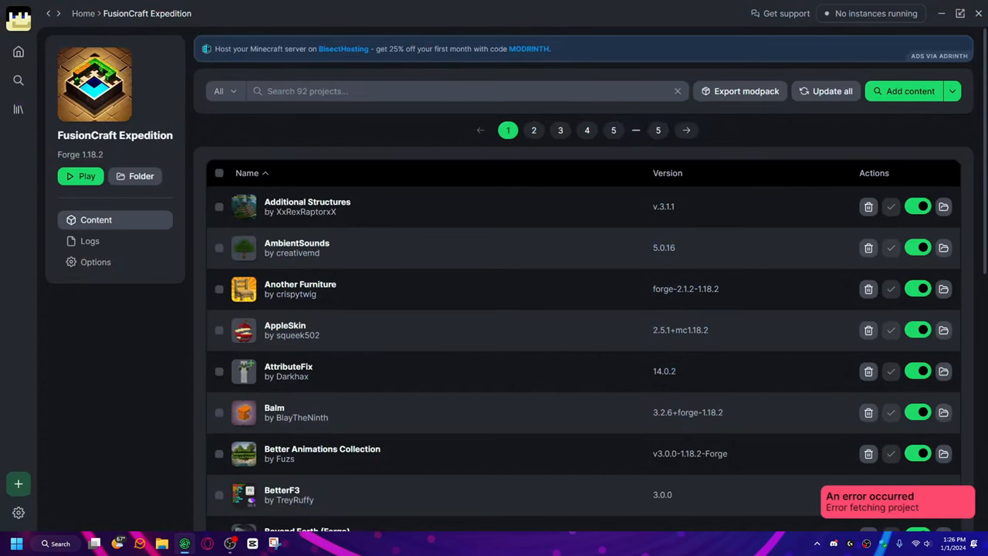
pyautogui.moveTo(422, 319)
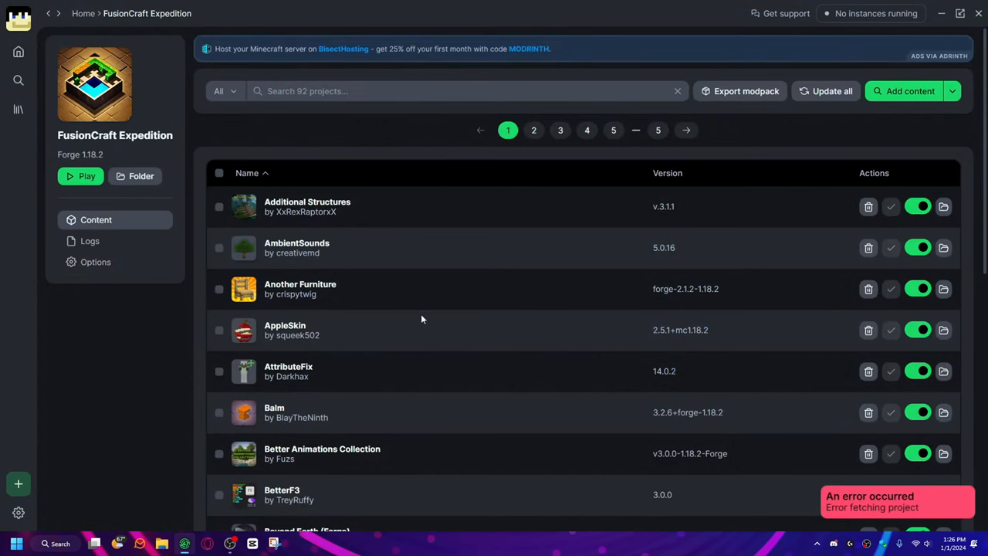
# Step: Scroll the FusionCraft Expedition mod list and open the Add content mod browser
pyautogui.scroll(-3)
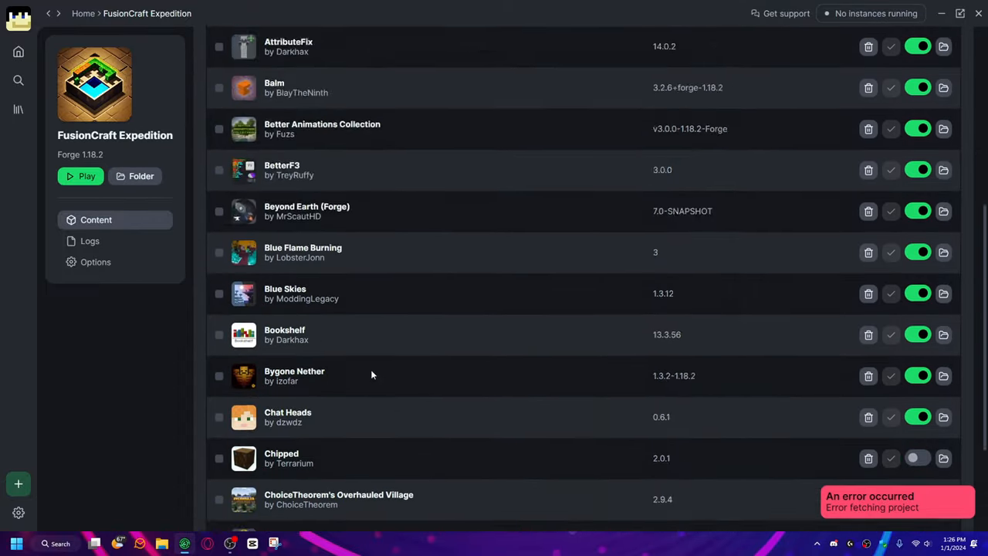
pyautogui.click(631, 519)
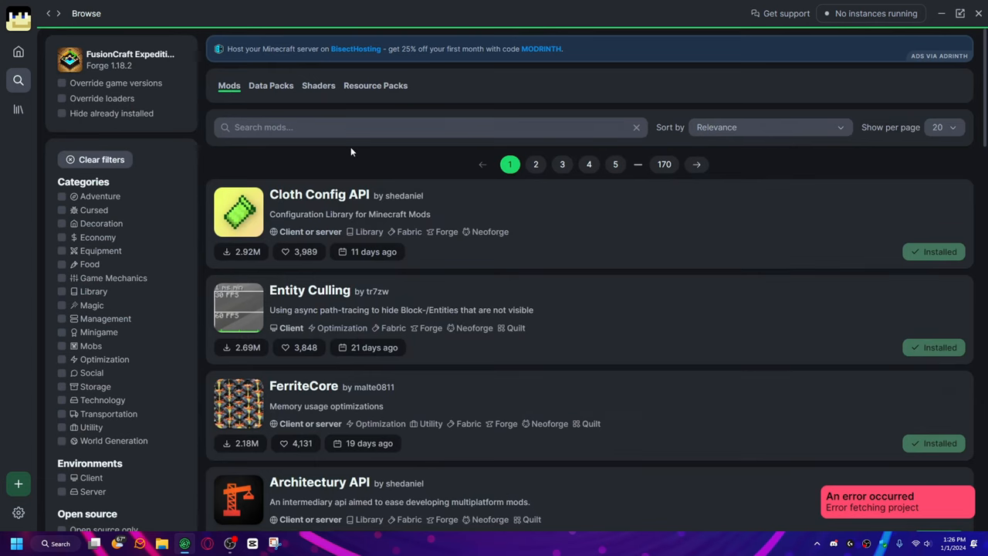
# Step: Launch the FusionCraft Expedition instance with Play
pyautogui.write('tnt')
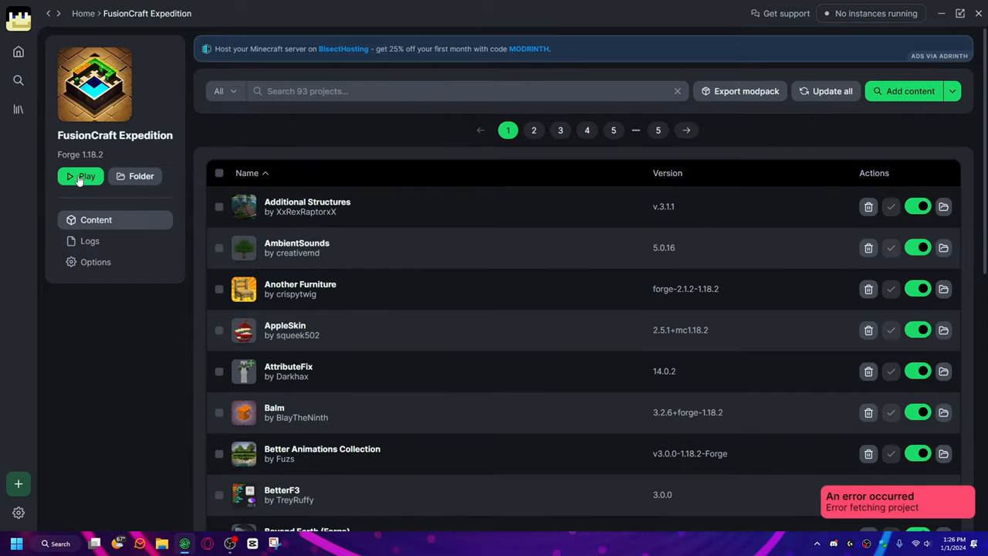
pyautogui.click(81, 176)
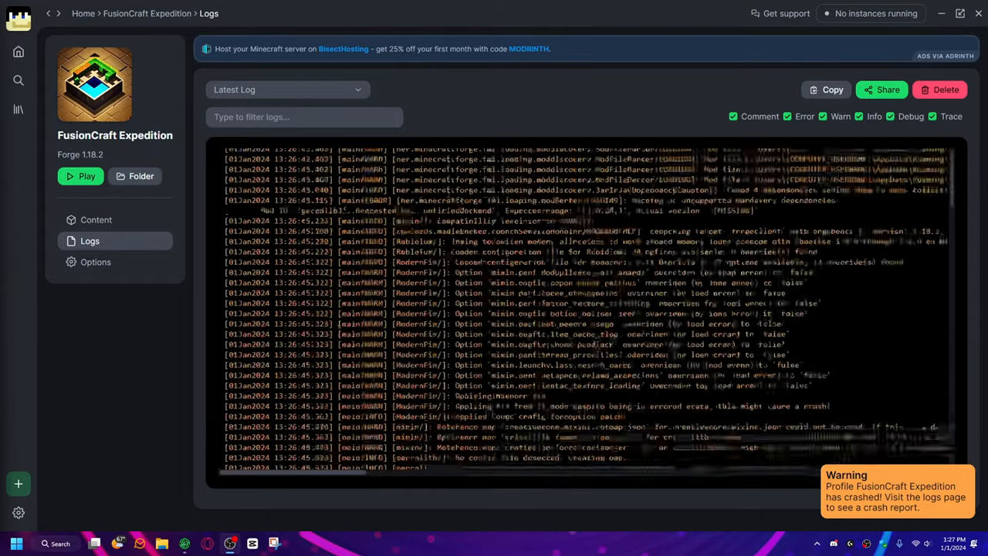
# Step: Scroll through the crash output in the latest log
pyautogui.scroll(-3)
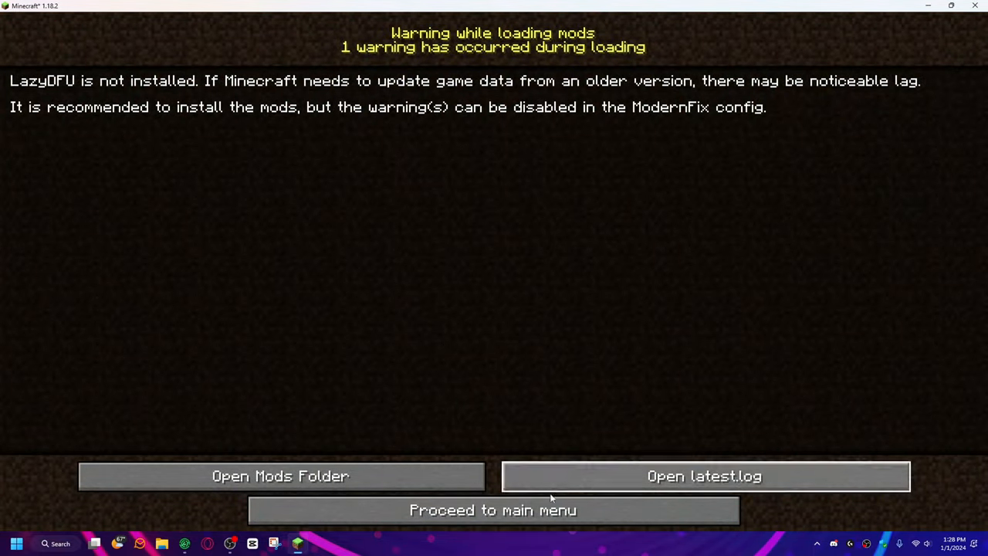
# Step: Reach the main menu and start a new singleplayer world, toggling its game mode from Hardcore
pyautogui.click(492, 510)
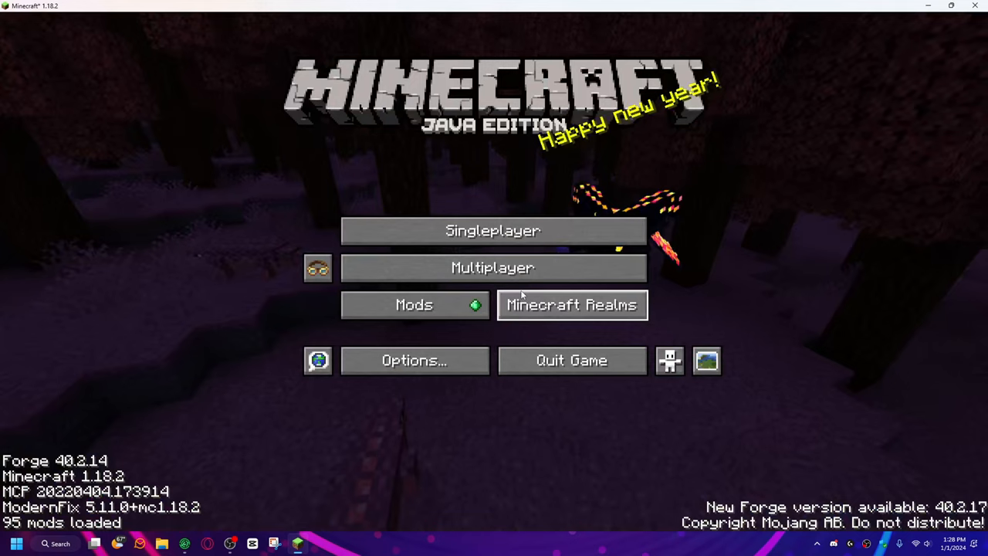
pyautogui.click(493, 230)
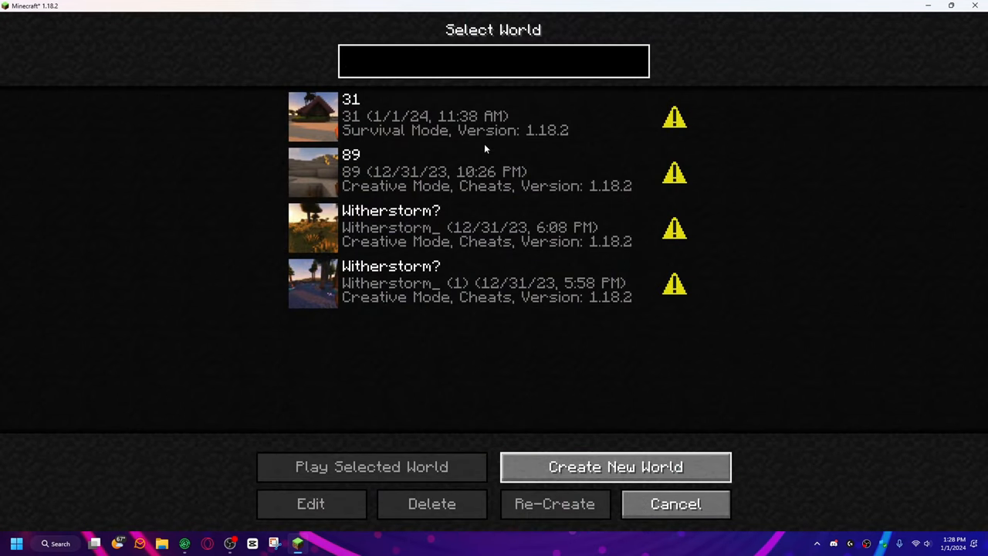
pyautogui.click(616, 466)
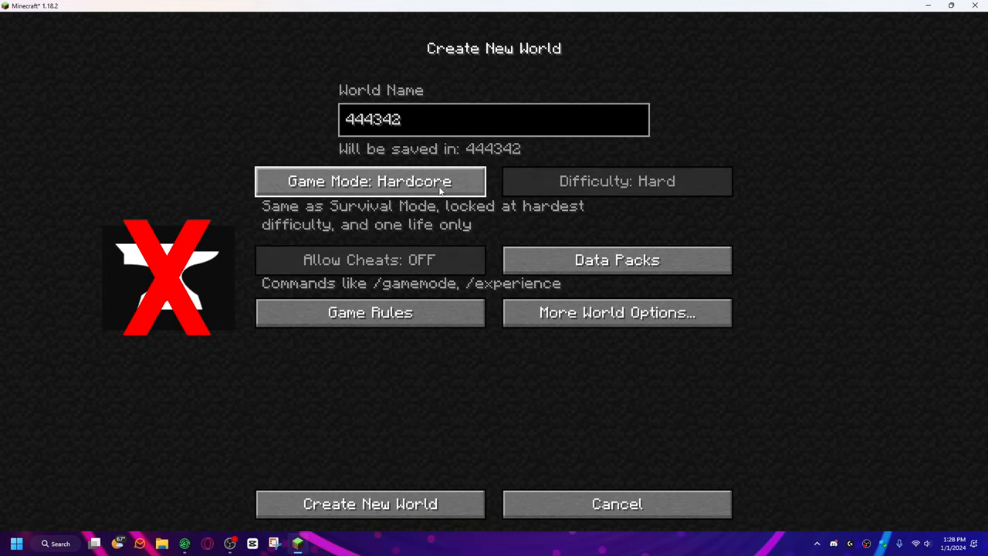
pyautogui.click(370, 503)
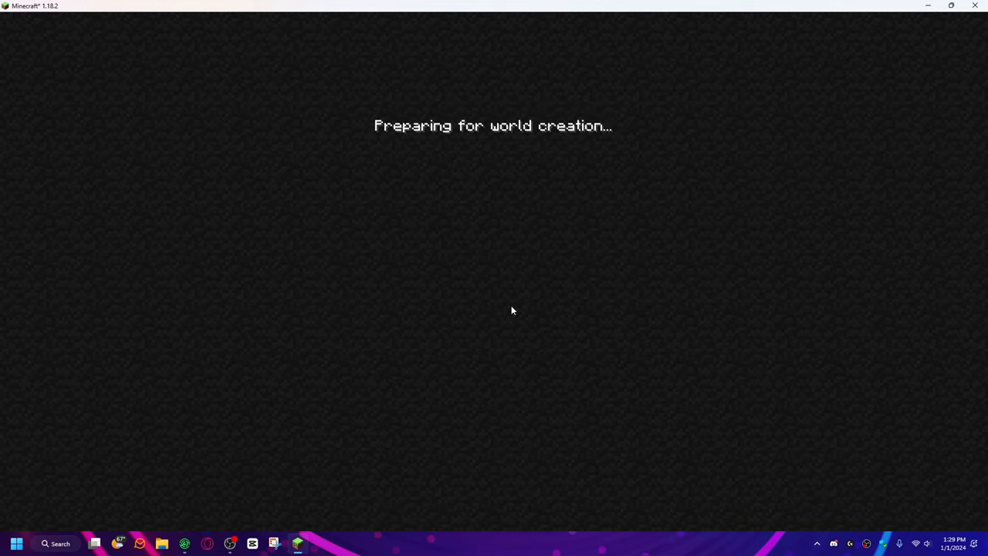
pyautogui.moveTo(42, 550)
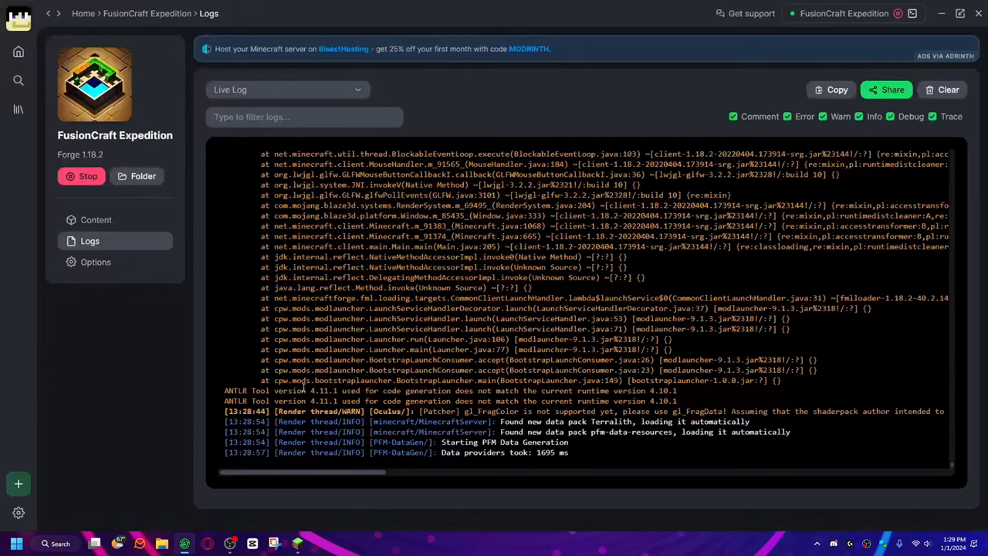
pyautogui.scroll(-3)
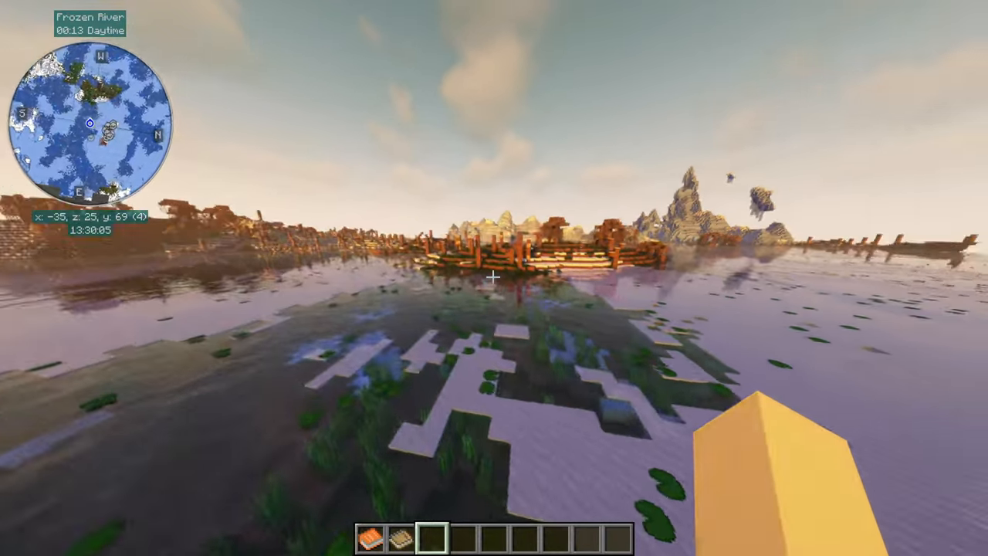
pyautogui.moveTo(494, 278)
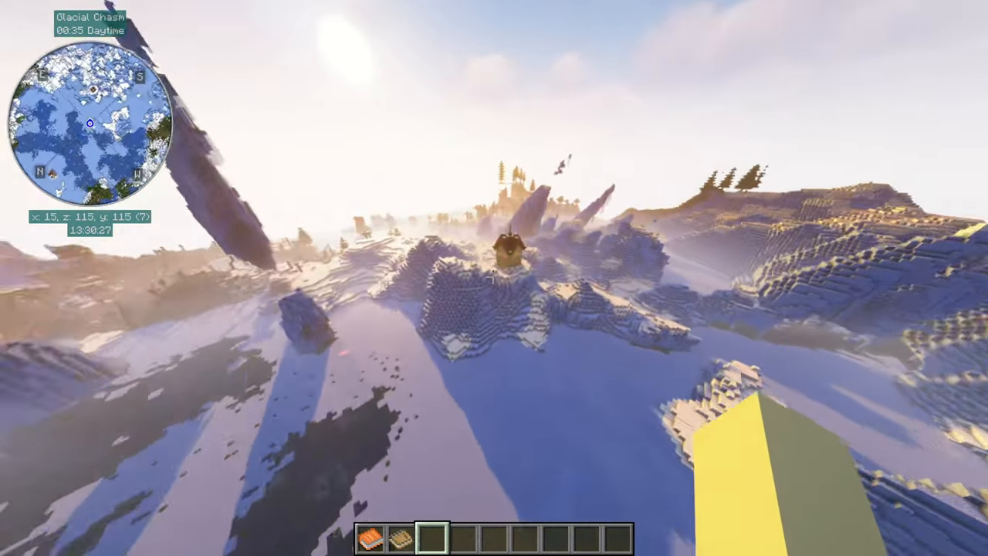
# Step: Open the chest holding raw meat and an Efficiency I wooden pickaxe
pyautogui.press('e')
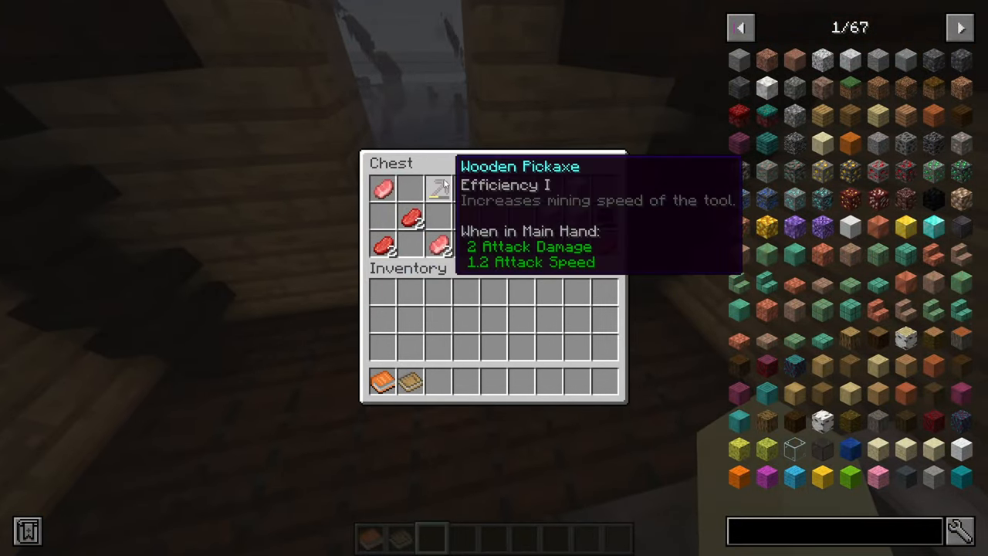
# Step: Close the chest GUI and return to the world
pyautogui.press('Escape')
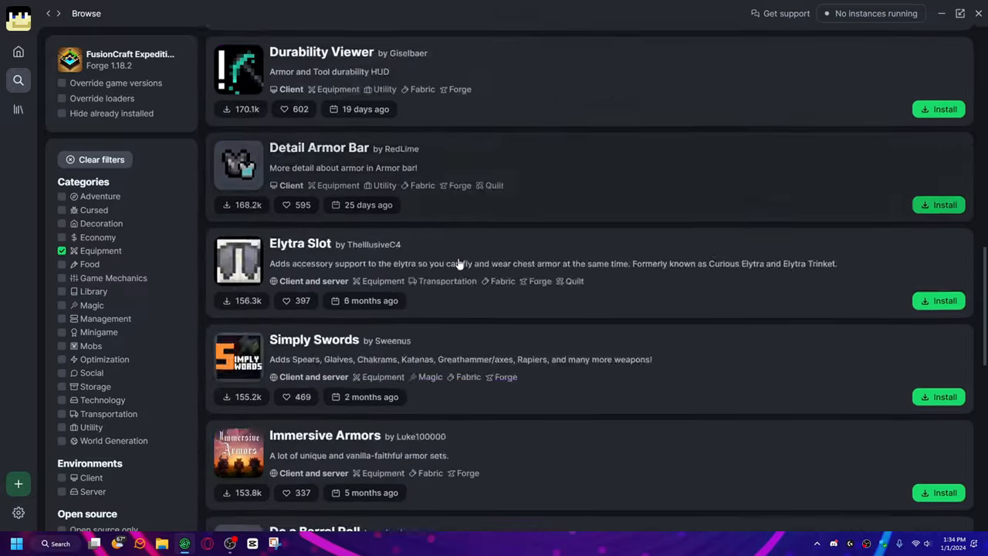
# Step: Switch back to Minecraft's Select World list showing world 444342
pyautogui.click(536, 509)
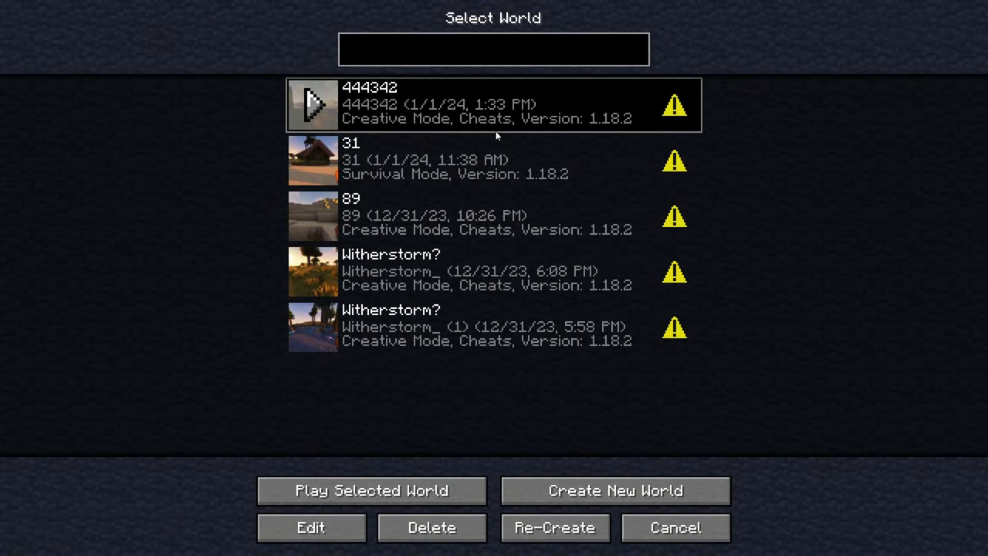
# Step: Enter the 444342 world and fly above the Haze Mountain biome
pyautogui.click(373, 491)
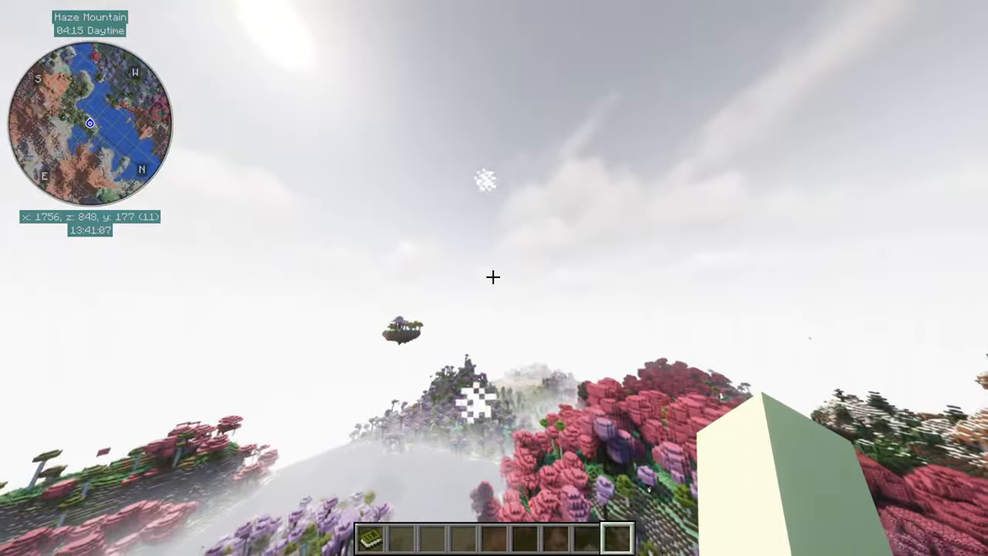
pyautogui.moveTo(494, 278)
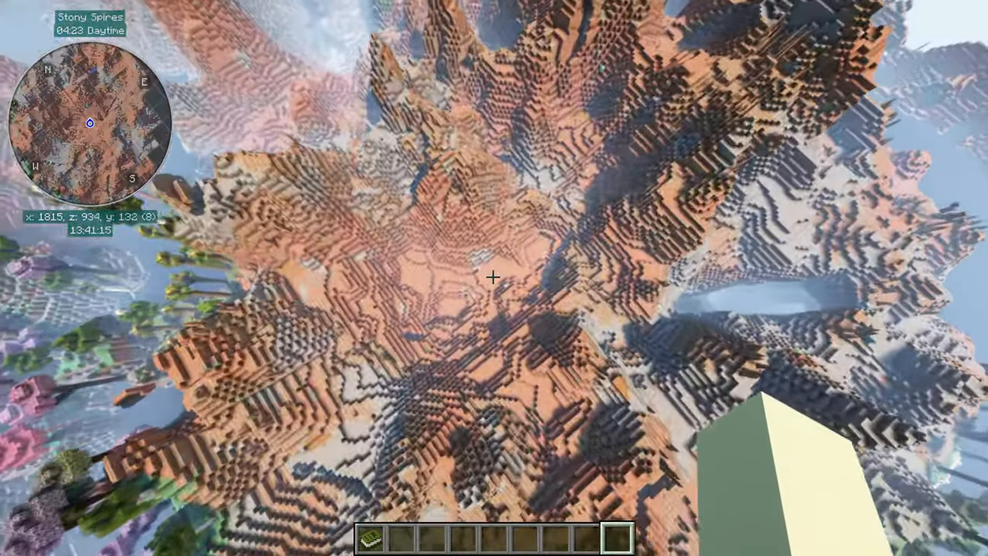
# Step: Open the creative inventory and page through the categories to the Beyond Earth items
pyautogui.press('e')
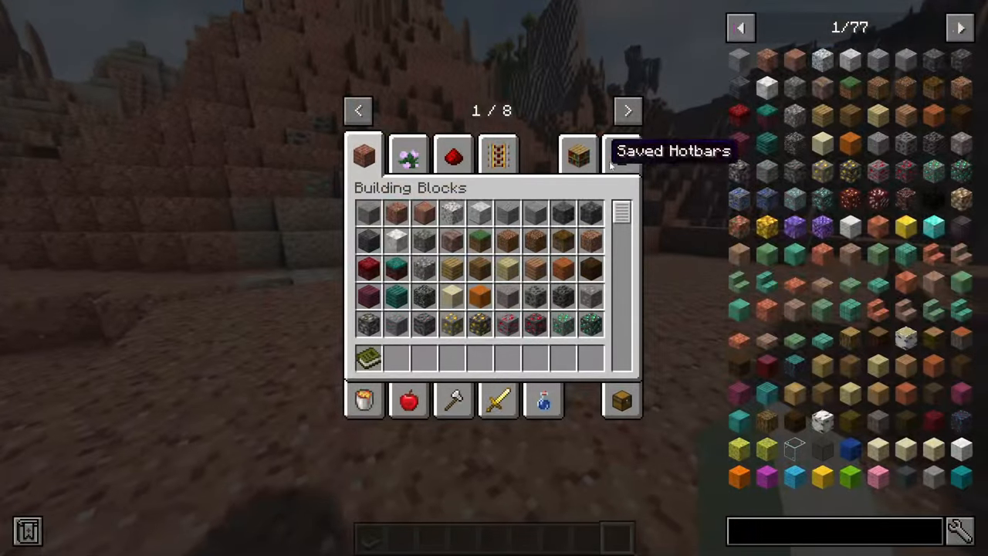
pyautogui.click(621, 155)
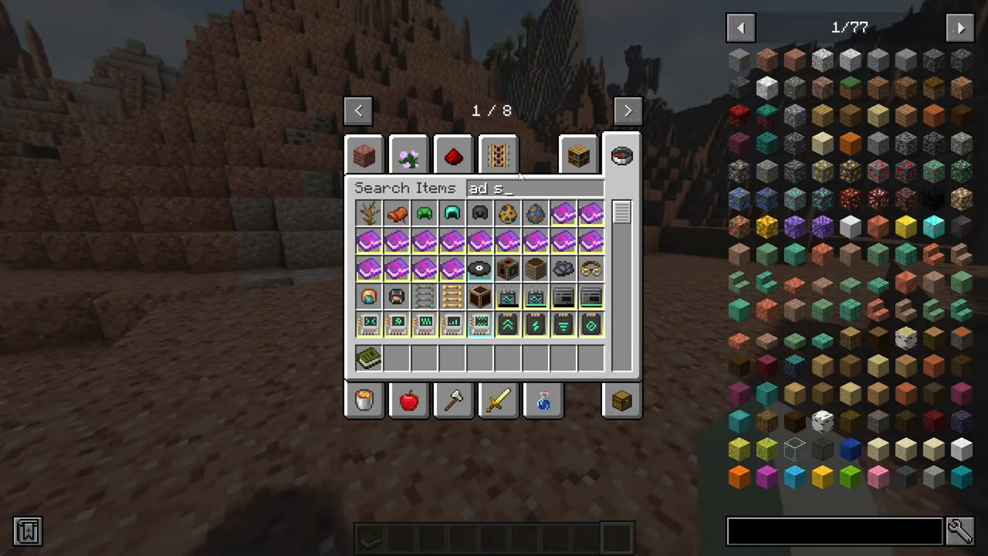
pyautogui.click(627, 110)
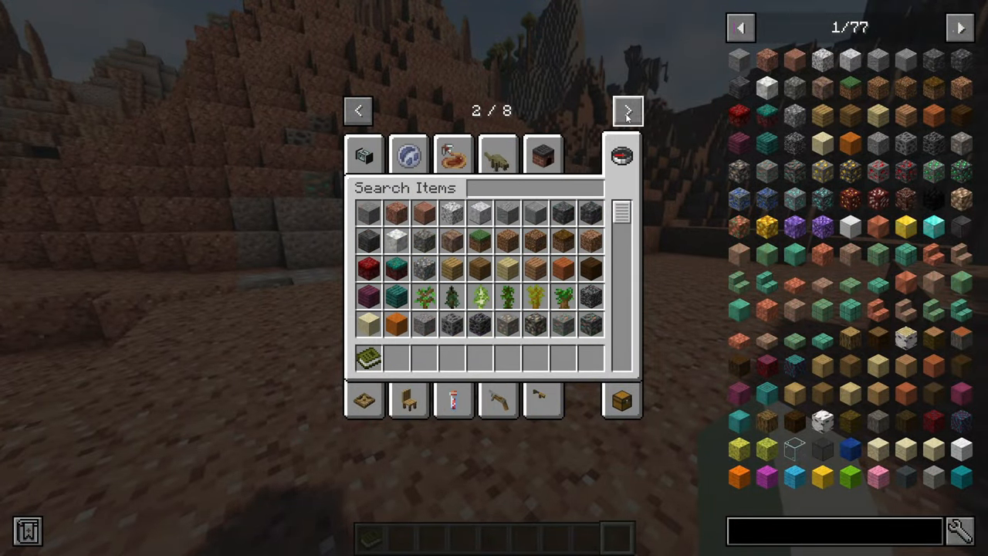
pyautogui.click(628, 110)
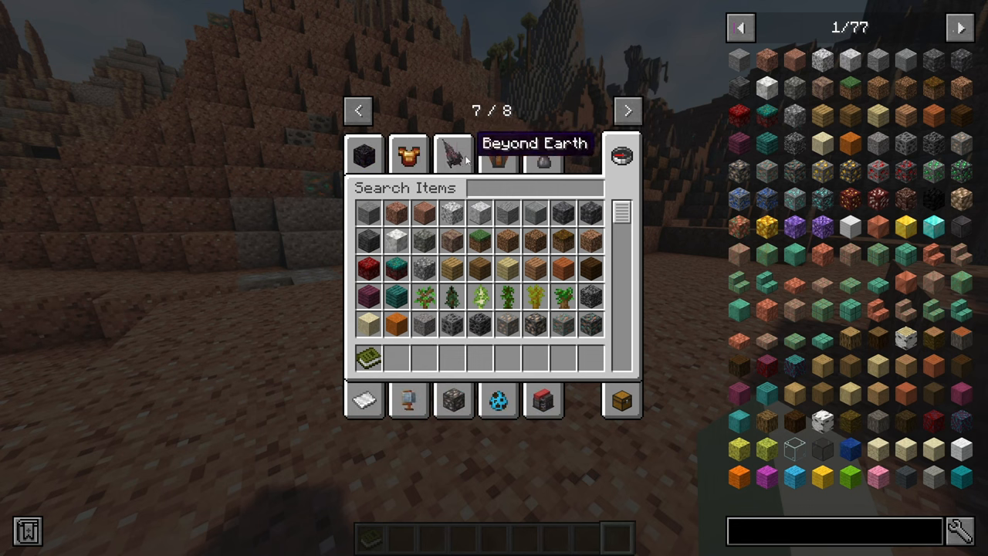
pyautogui.click(454, 154)
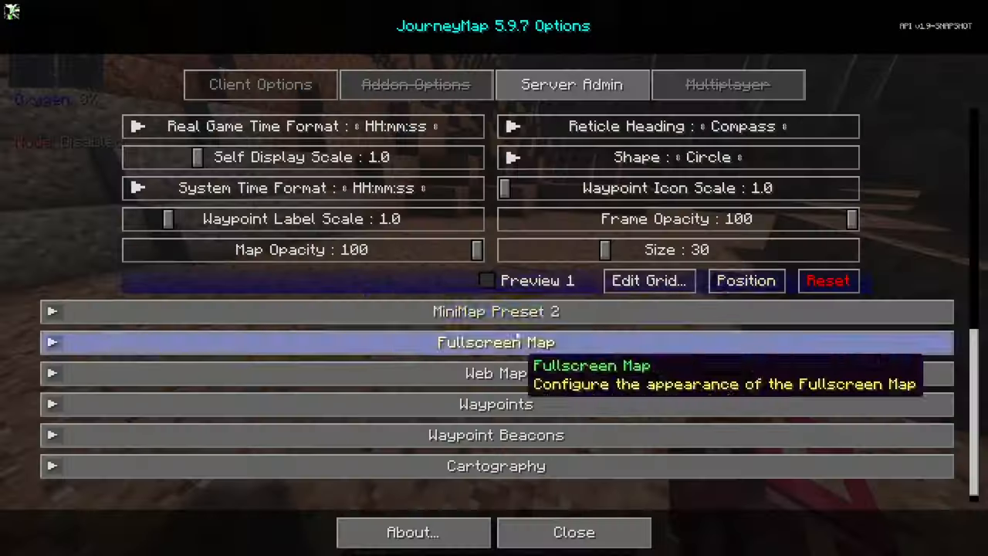
# Step: Place the Ultimate Energy Cube and check the Oxygen Bubble Distributor's oxygen and energy panel
pyautogui.click(574, 532)
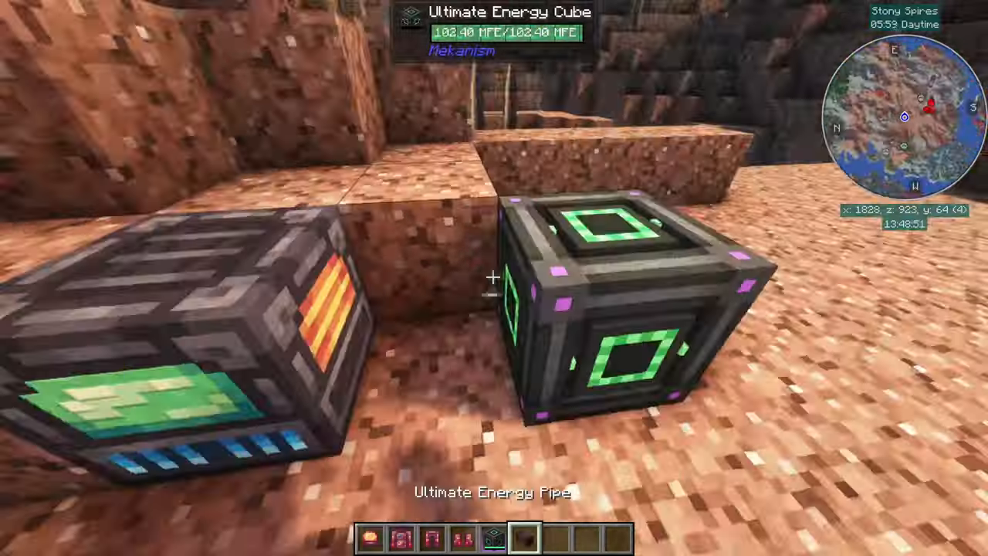
pyautogui.press('e')
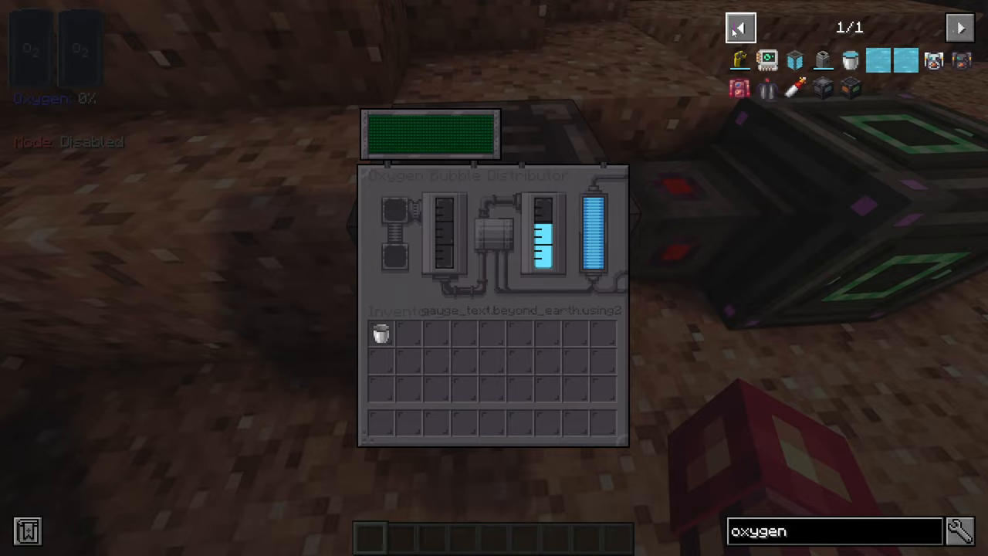
pyautogui.press('Escape')
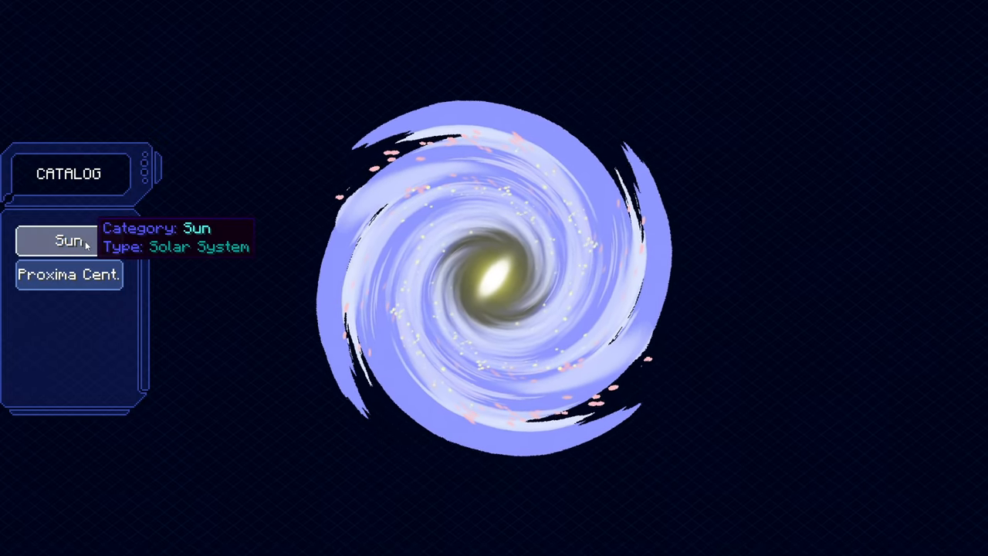
# Step: Select the Sun's system, then Mars, and travel to Mars
pyautogui.click(69, 240)
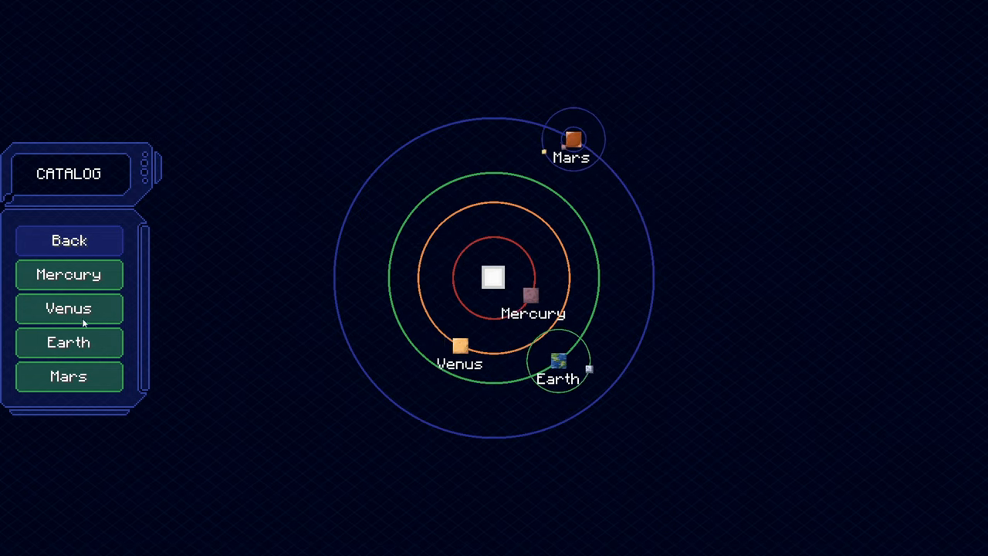
pyautogui.click(68, 376)
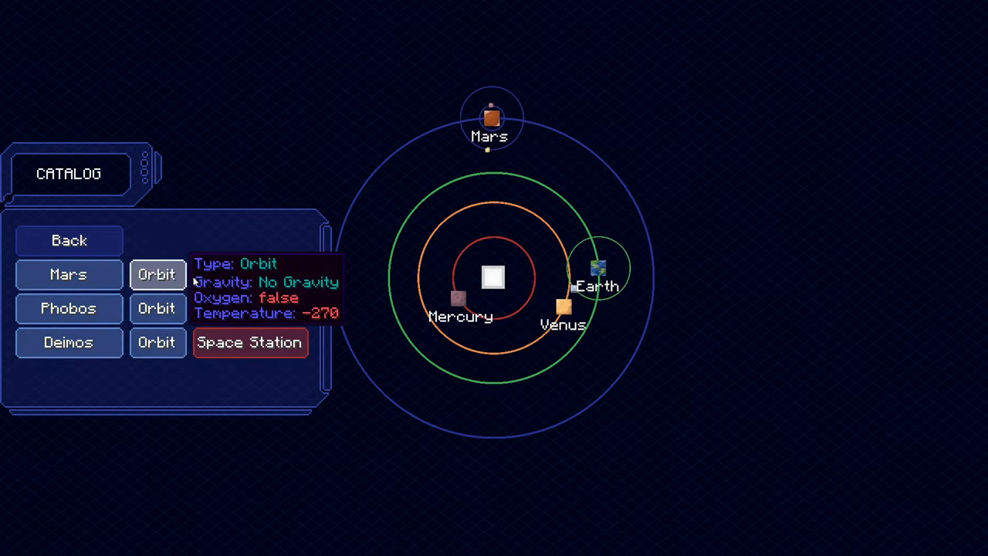
pyautogui.click(157, 274)
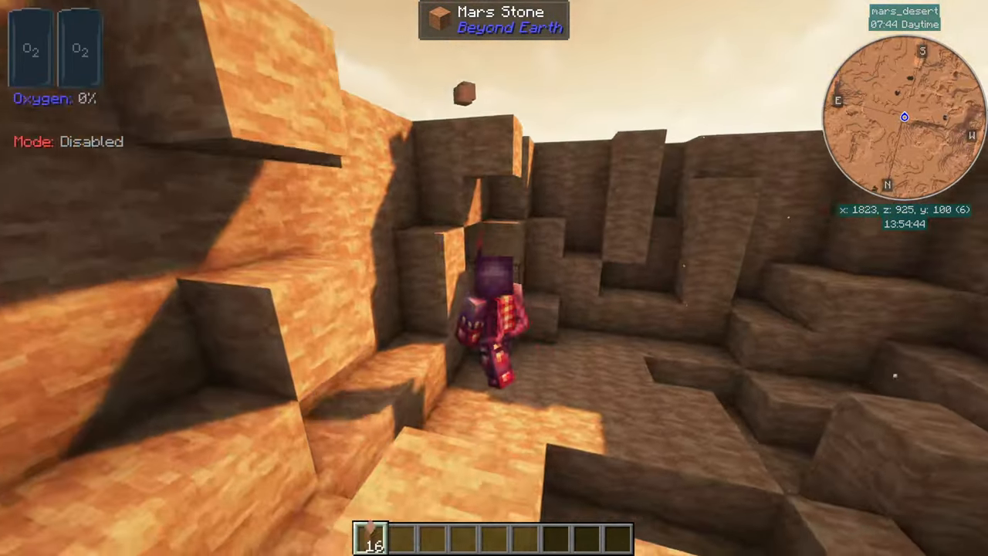
pyautogui.moveTo(494, 278)
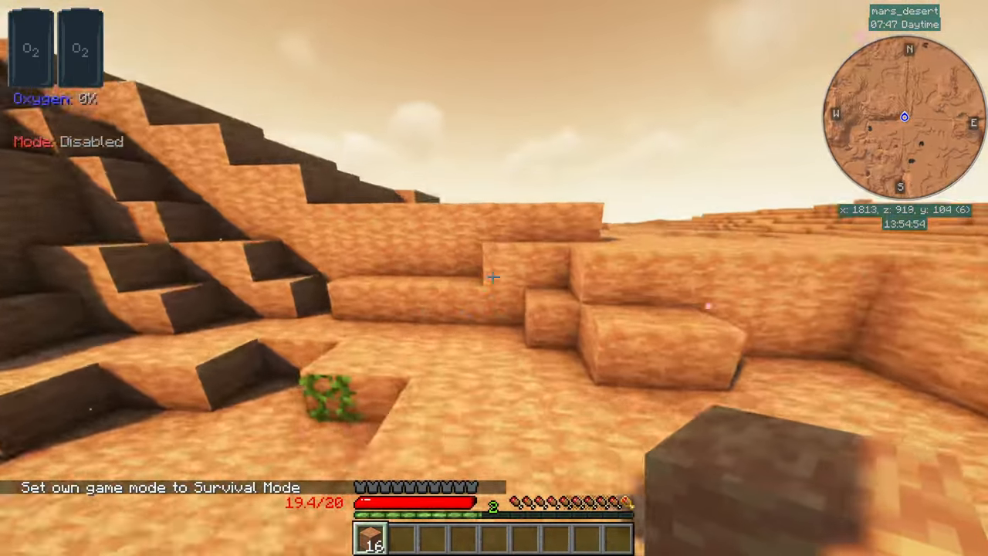
pyautogui.moveTo(495, 278)
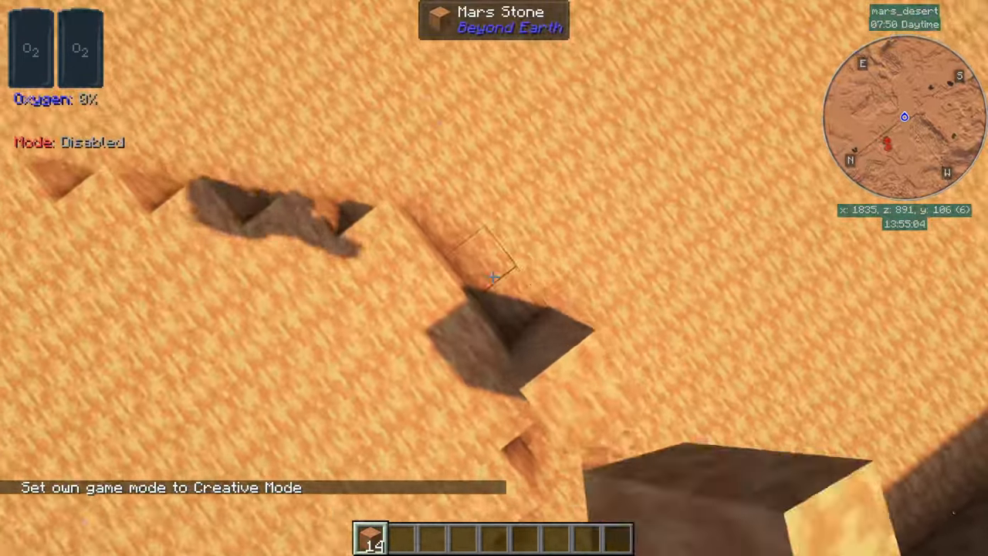
pyautogui.moveTo(494, 278)
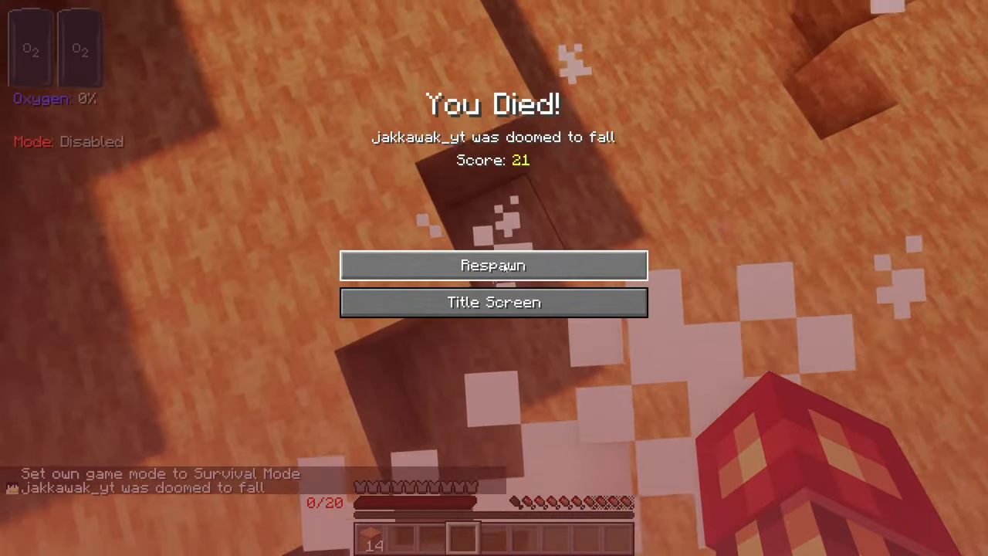
# Step: Respawn the character after it dies from a fall on Mars
pyautogui.click(493, 265)
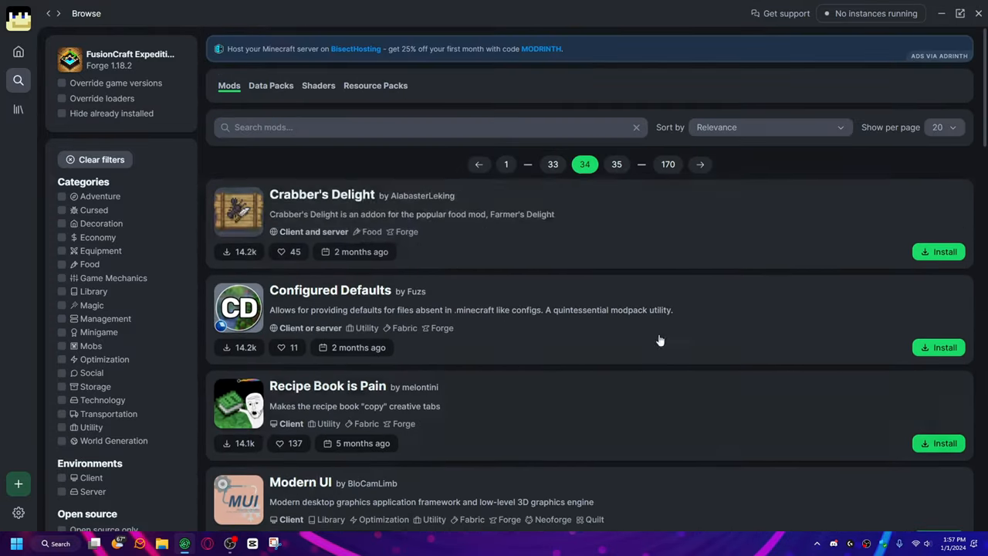
# Step: Scroll page 34 of Forge 1.18.2 mods down to Create: Crystal Clear and Book of Experience
pyautogui.scroll(-3)
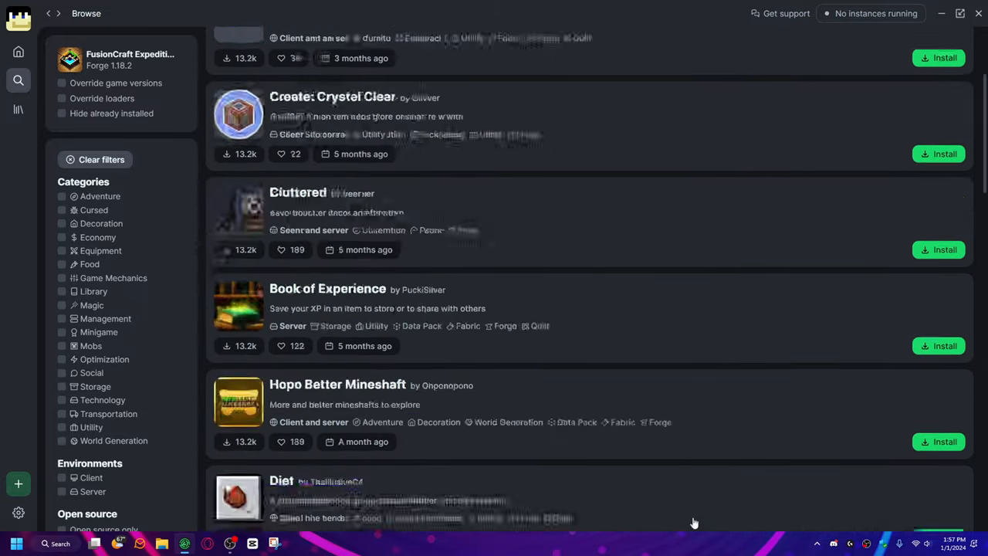